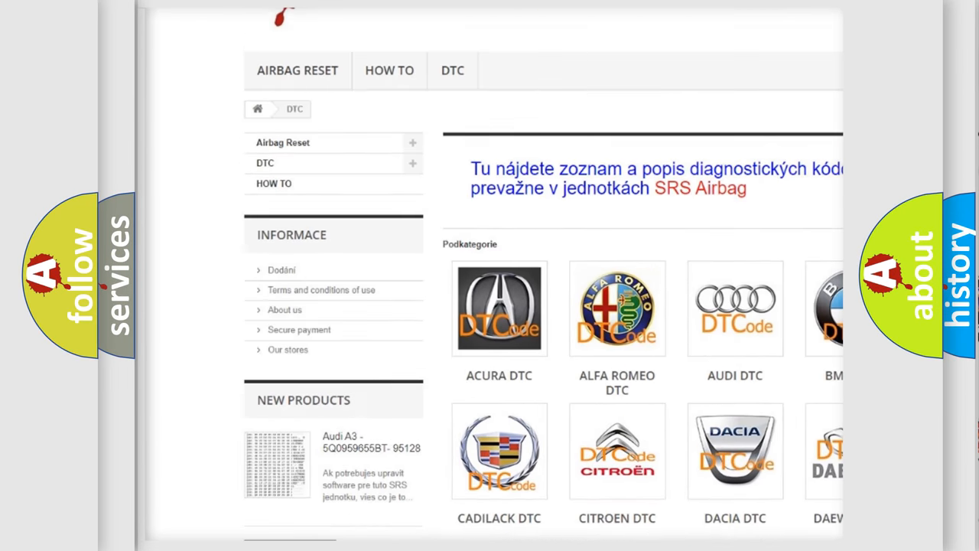
# - Scroll the DTC category page down to the Isuzu through Kia brand tiles
pyautogui.scroll(-3)
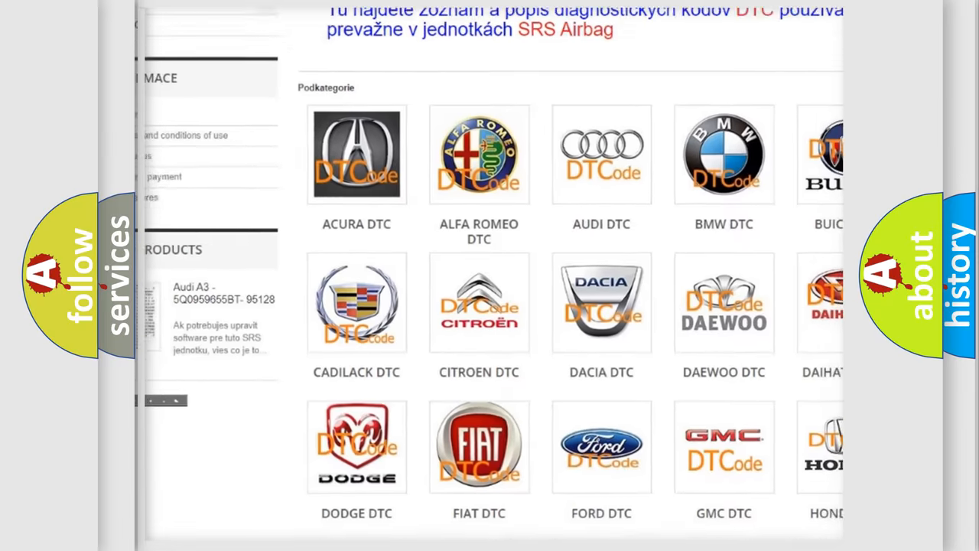
pyautogui.scroll(-3)
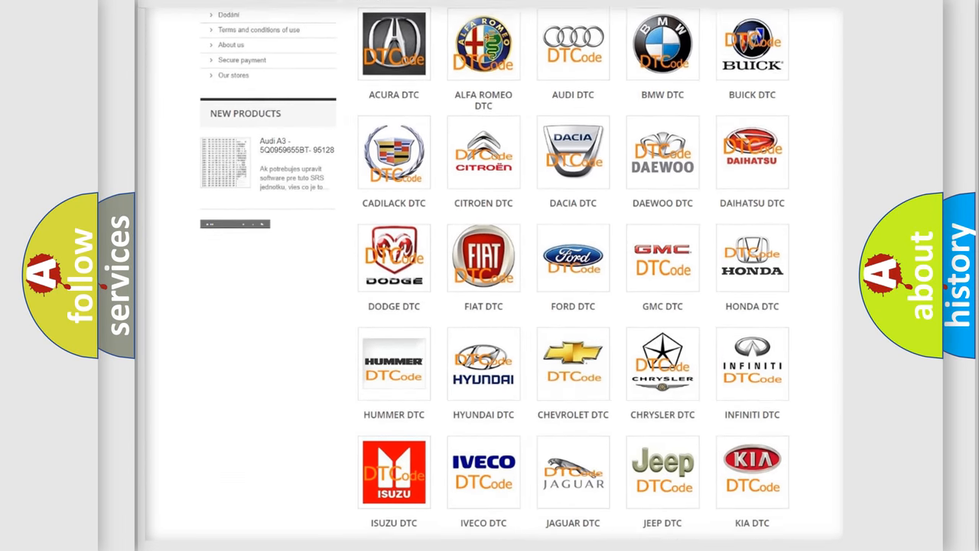
pyautogui.scroll(-3)
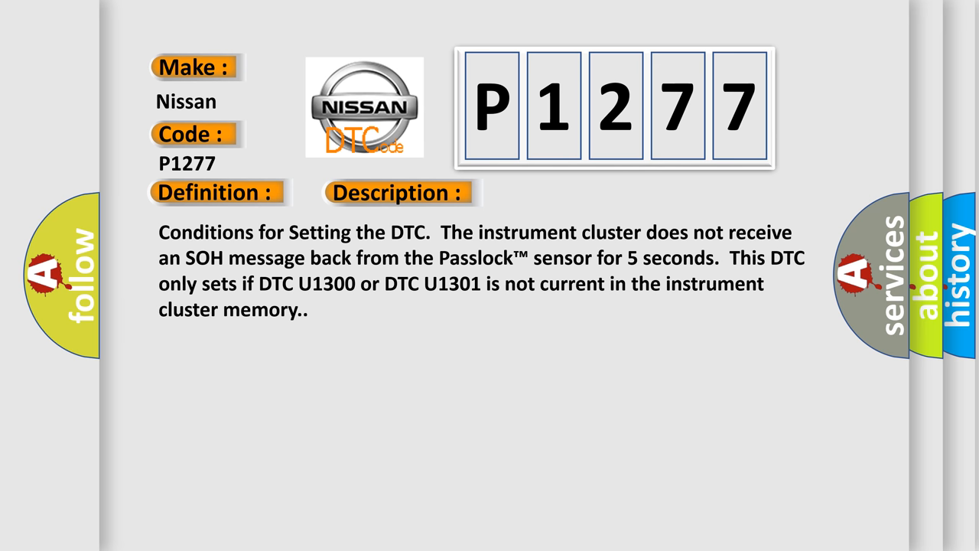
# - Advance the slideshow to the P1277 Cause card about instrument cluster U-code history DTCs
pyautogui.click(563, 193)
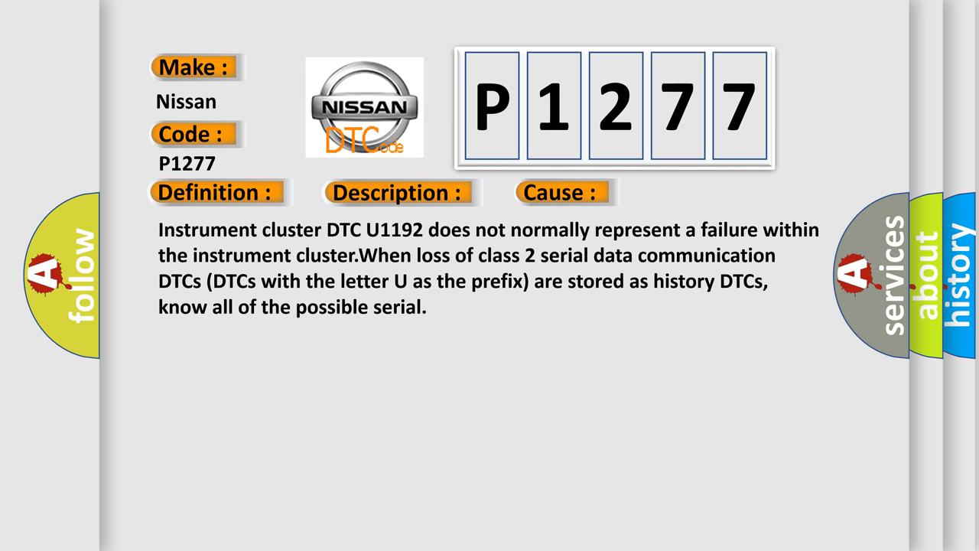